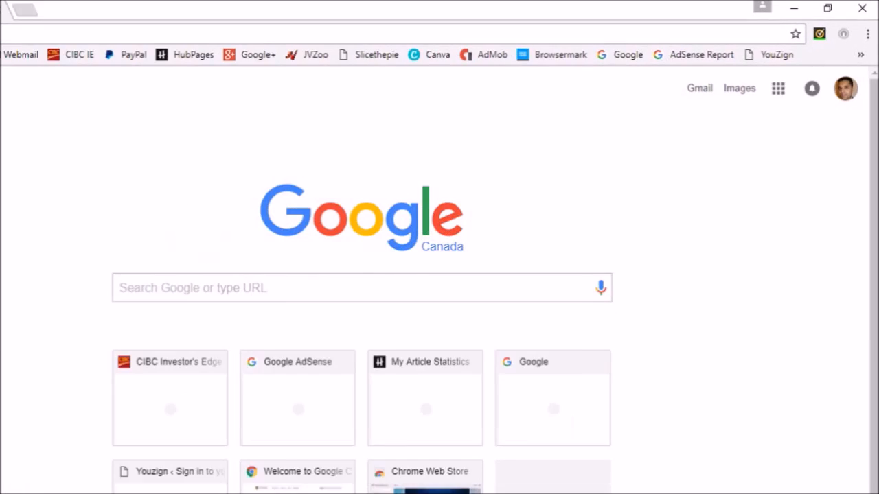
# - Reach the Bookmark Manager through the Chrome menu's Bookmarks entry
pyautogui.click(868, 33)
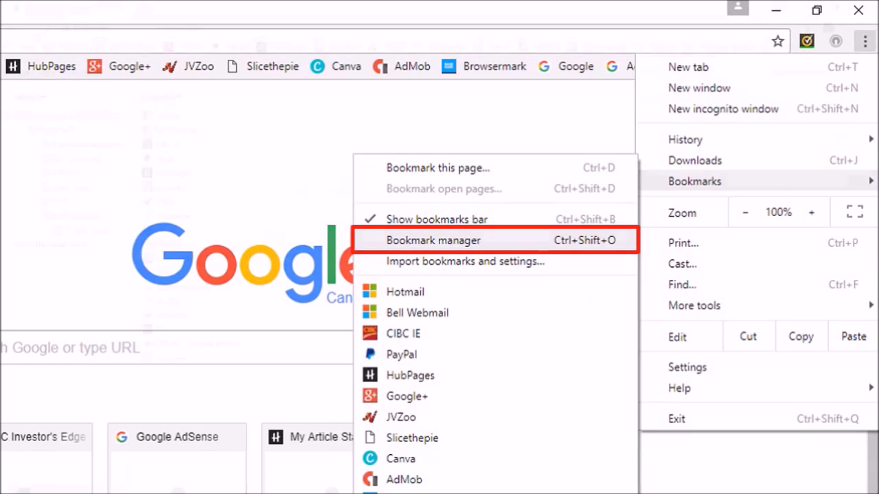
pyautogui.click(434, 239)
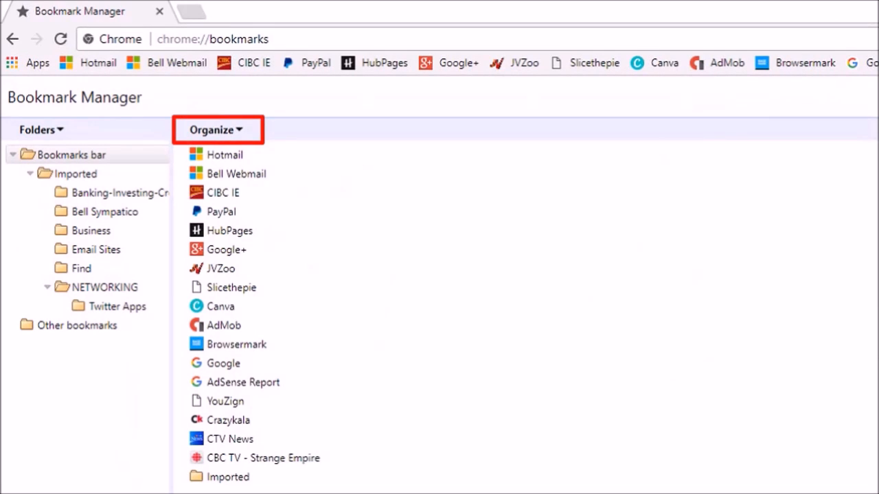
# - Start 'Export bookmarks to HTML file' from Organize, giving a Save As dialog proposing bookmarks_6_27_17
pyautogui.click(215, 129)
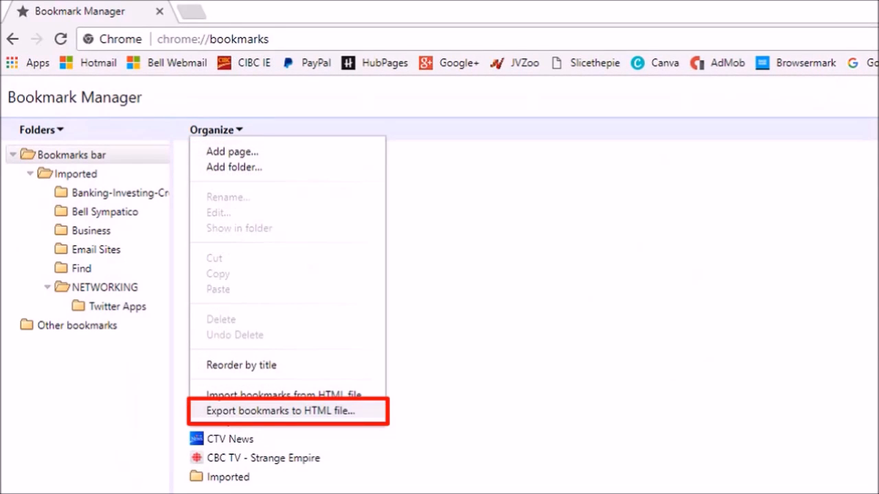
pyautogui.click(281, 411)
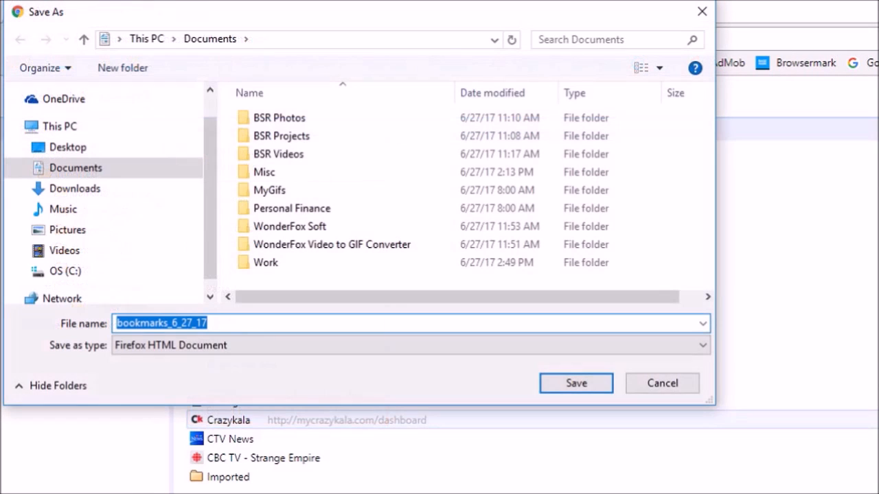